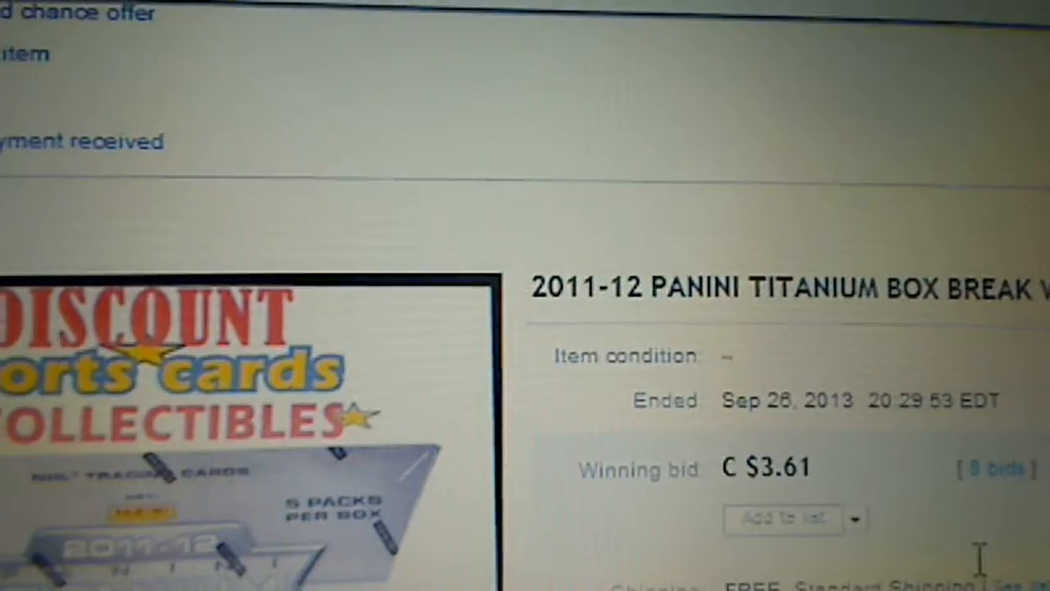
Randomize the team list a second and third time via Again!, ending with devils above leafs
{"action": "scroll", "scroll_direction": "down", "scroll_amount": 3}
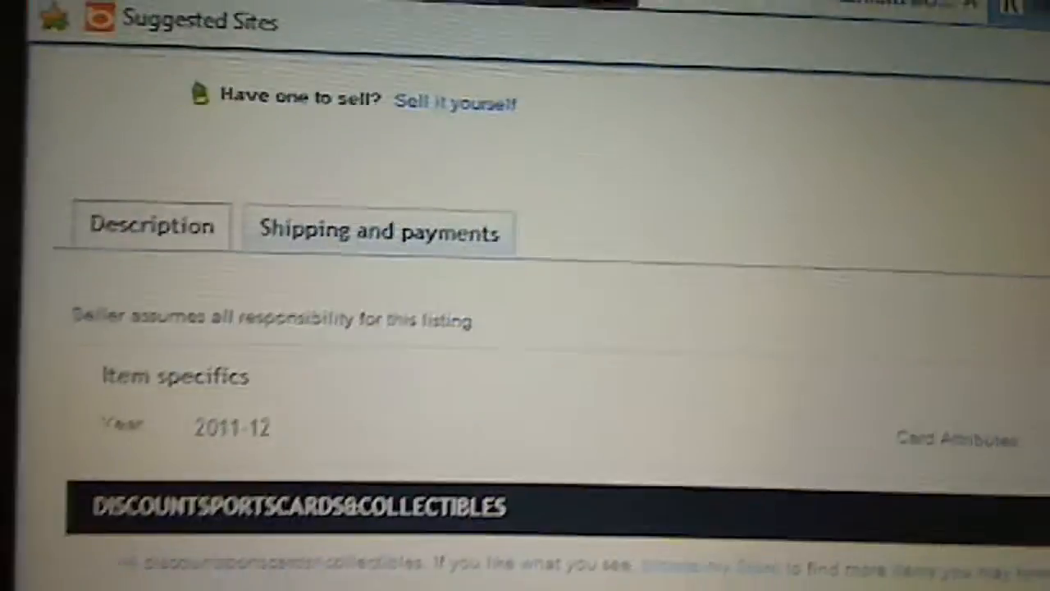
{"action": "scroll", "scroll_direction": "down", "scroll_amount": 3}
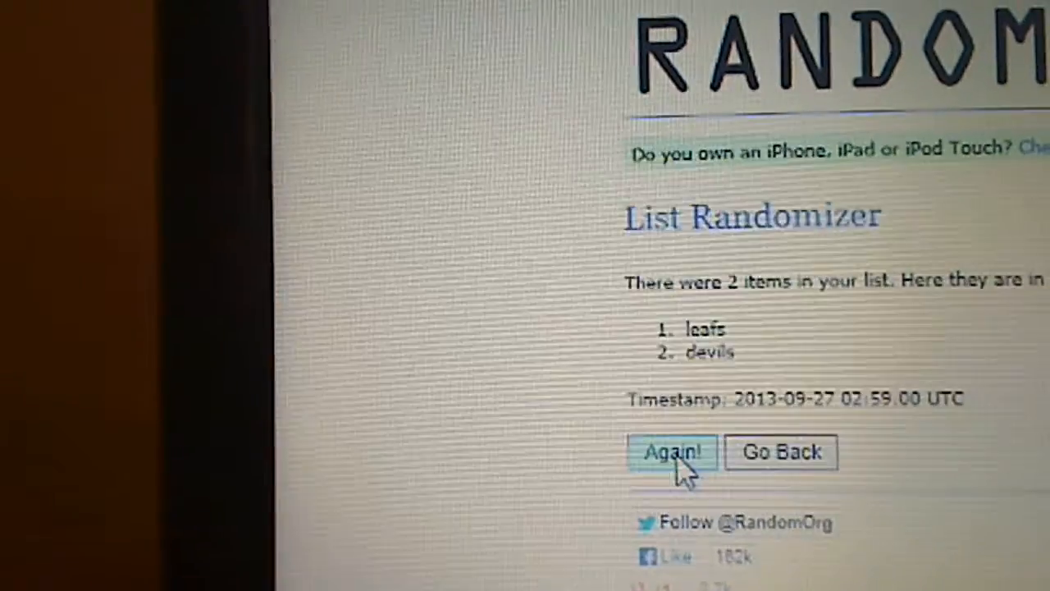
{"action": "left_click", "coordinate": [672, 453]}
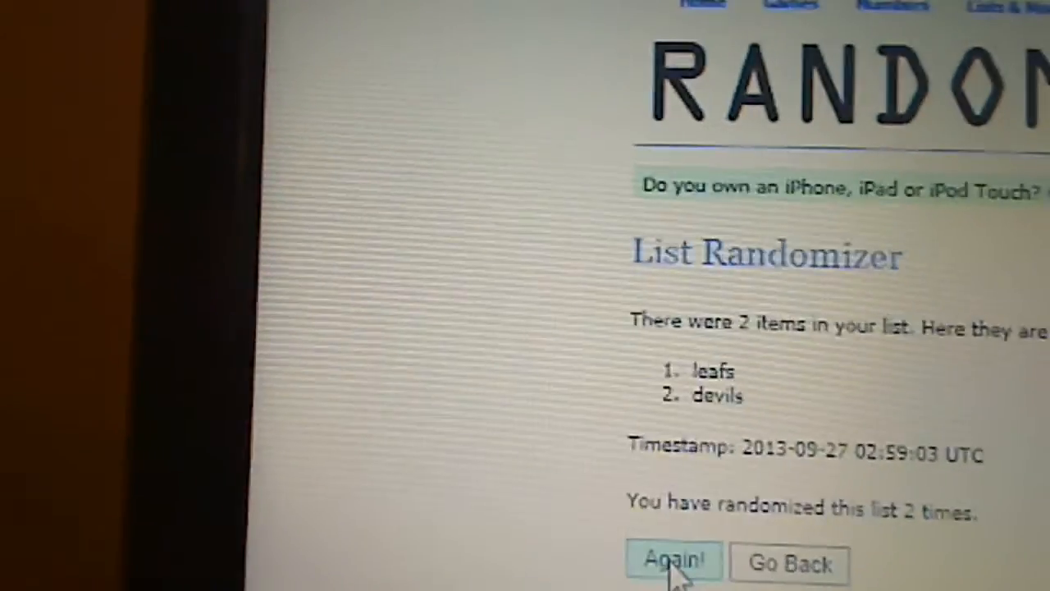
{"action": "left_click", "coordinate": [673, 562]}
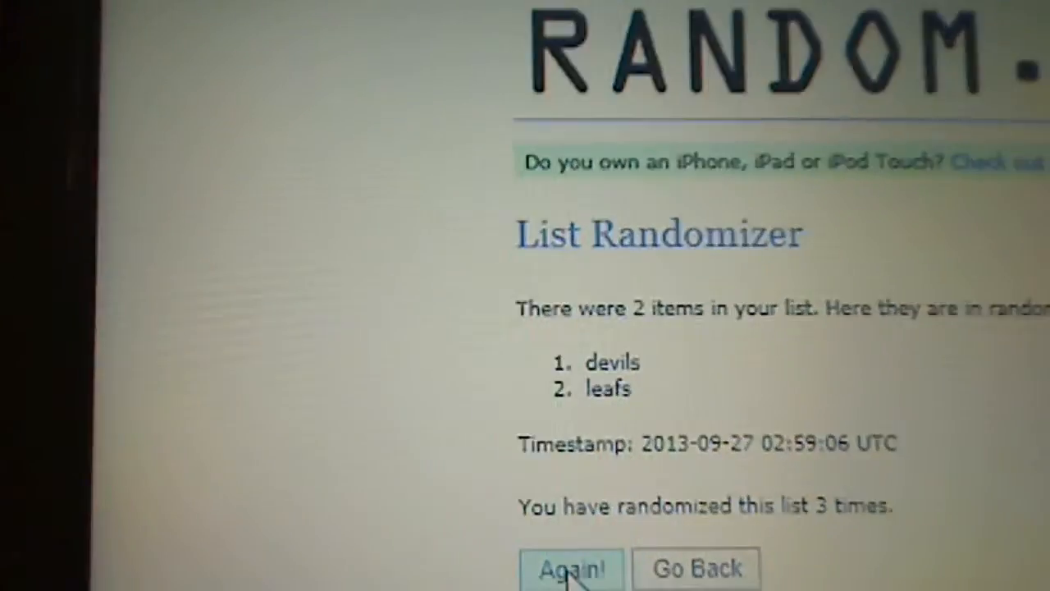